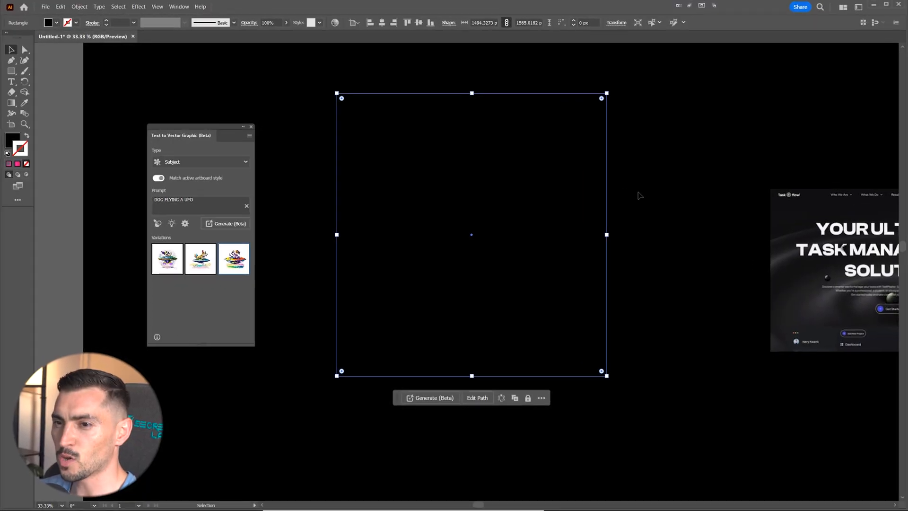
pyautogui.moveTo(565, 219)
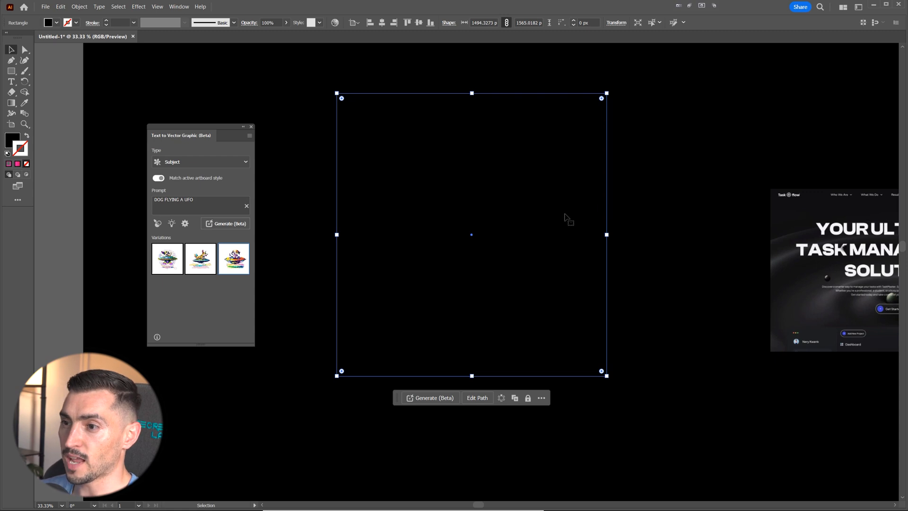
pyautogui.moveTo(547, 111)
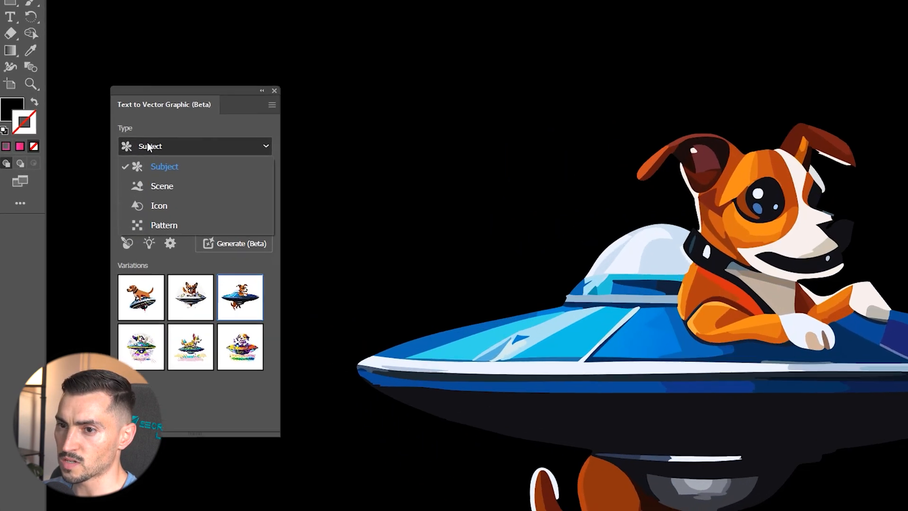
# - Change the Text to Vector Graphic type from Subject to Icon
pyautogui.click(159, 207)
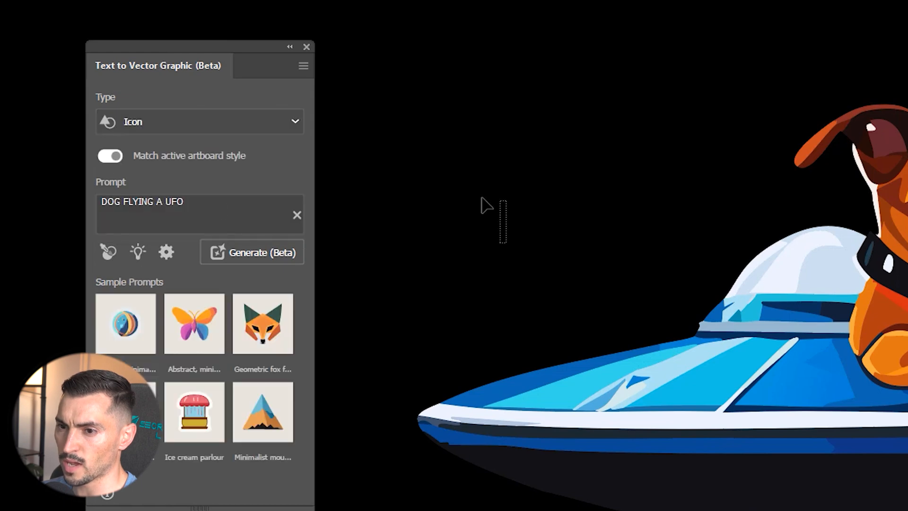
pyautogui.click(252, 252)
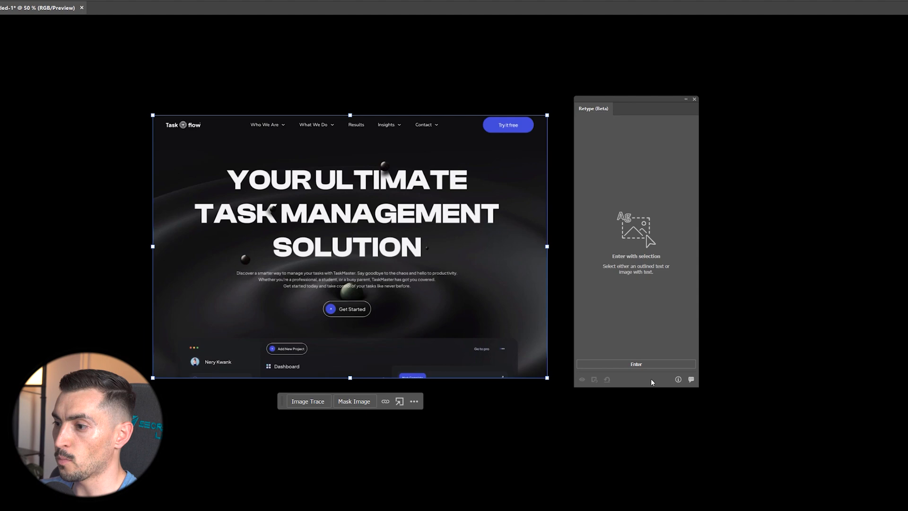
# - Detect the image's text with Retype and match MANAGEMENT to Normalidad Wide Black
pyautogui.click(635, 364)
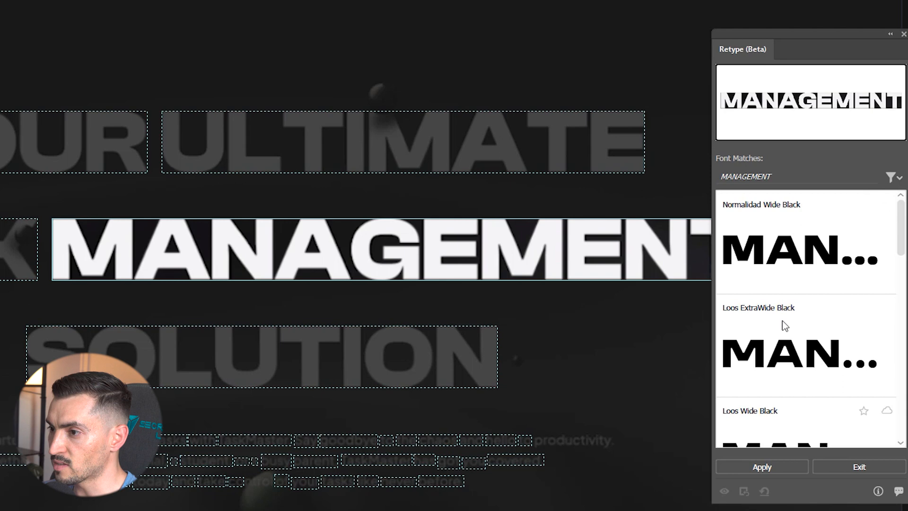
pyautogui.scroll(-3)
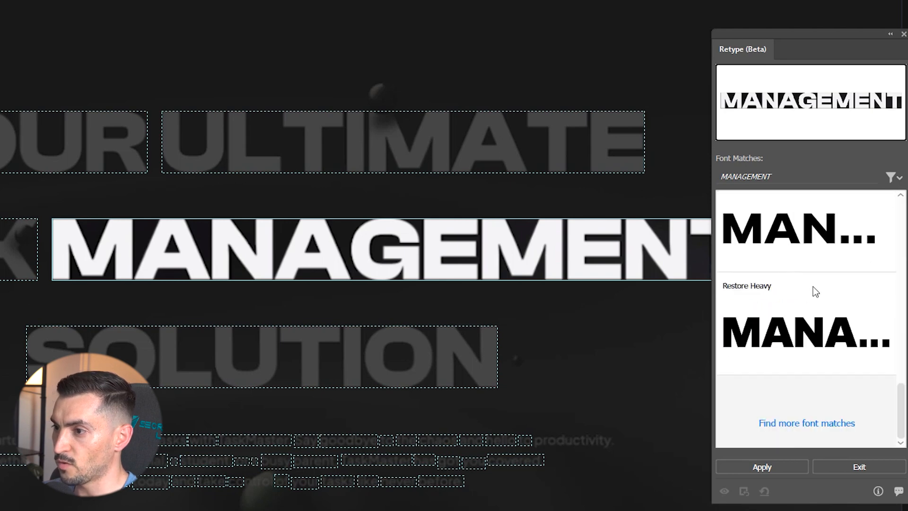
pyautogui.scroll(-3)
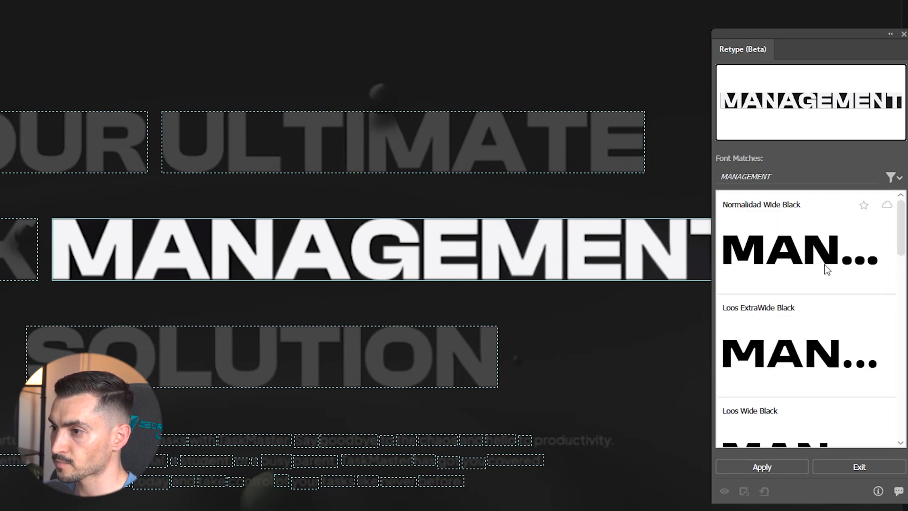
pyautogui.click(819, 261)
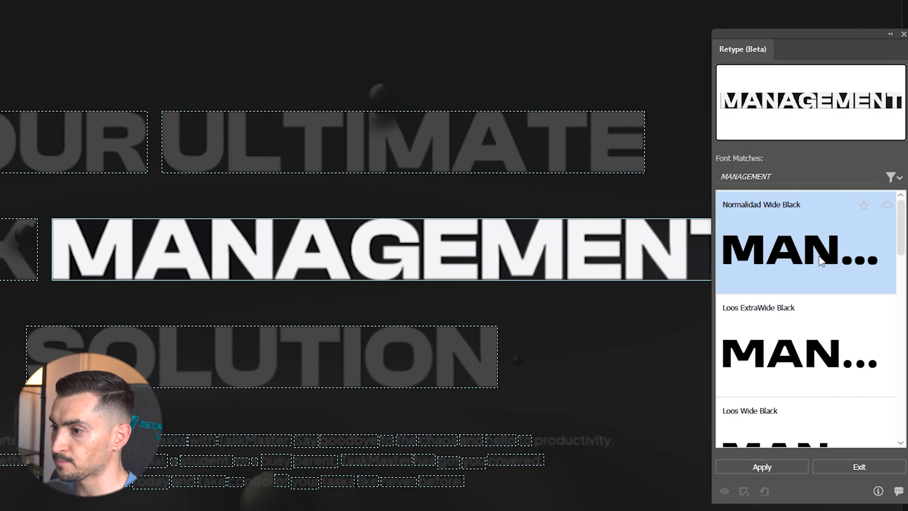
# - Find font matches for TASK and YOUR, choosing Normalidad Wide Black for YOUR
pyautogui.click(761, 467)
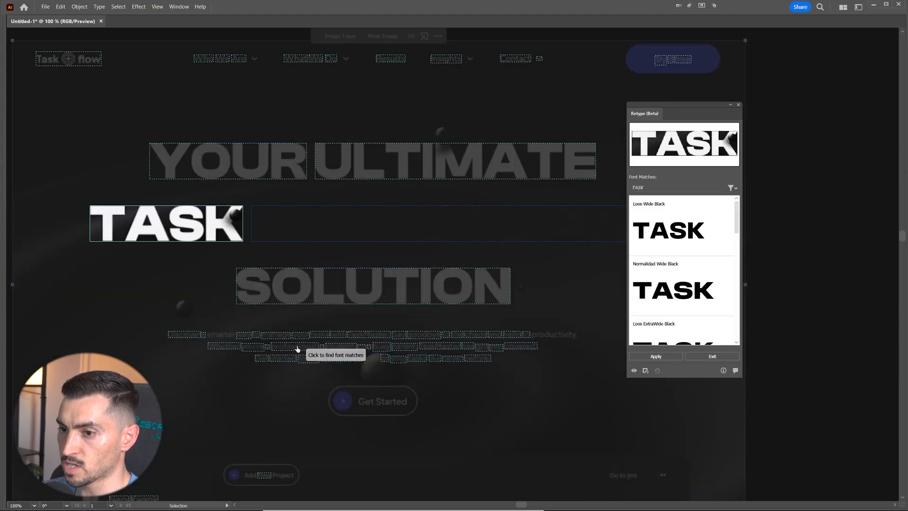
pyautogui.click(227, 160)
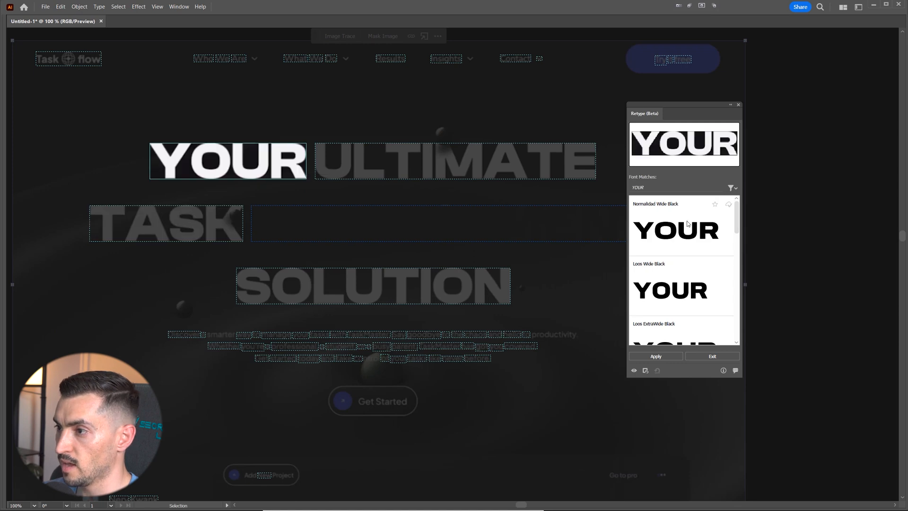
pyautogui.click(679, 231)
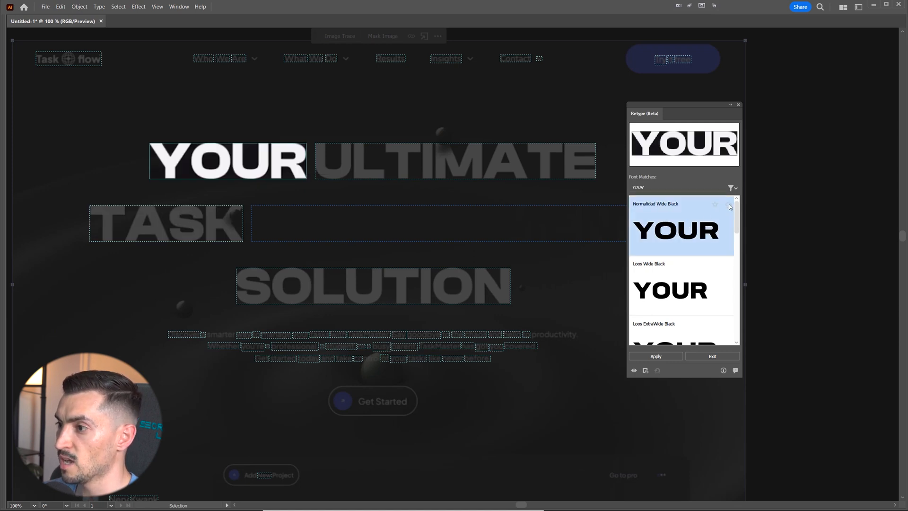
pyautogui.moveTo(351, 221)
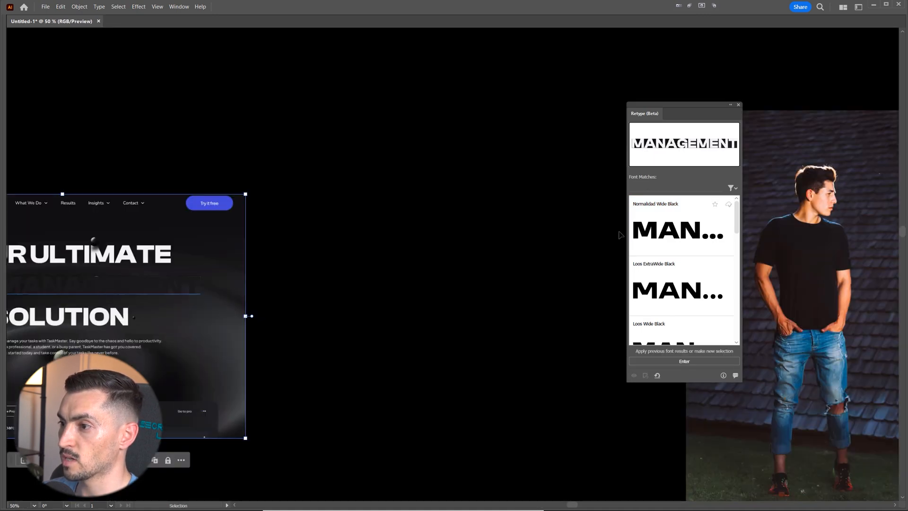
# - Draw a placeholder area-type box and set it in Normalidad Wide Black via a 'NOR' search
pyautogui.moveTo(313, 134); pyautogui.dragTo(489, 345)
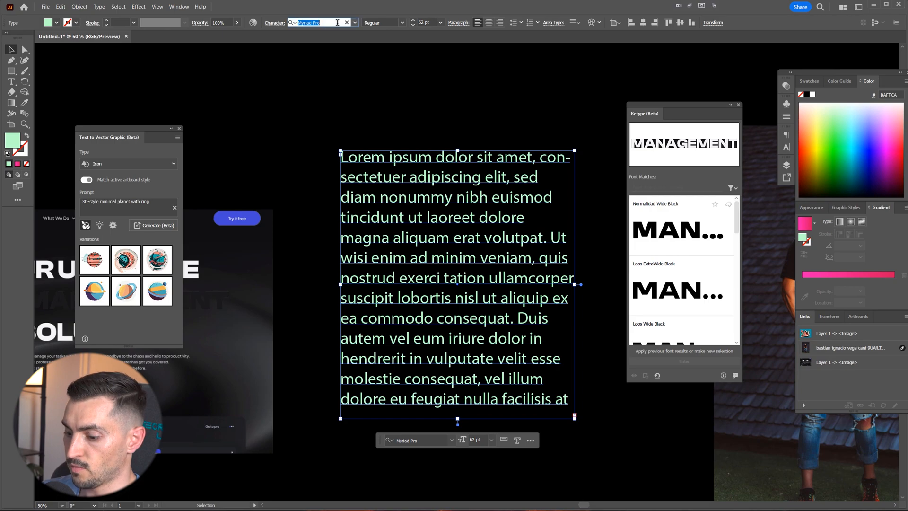
pyautogui.write('NOR')
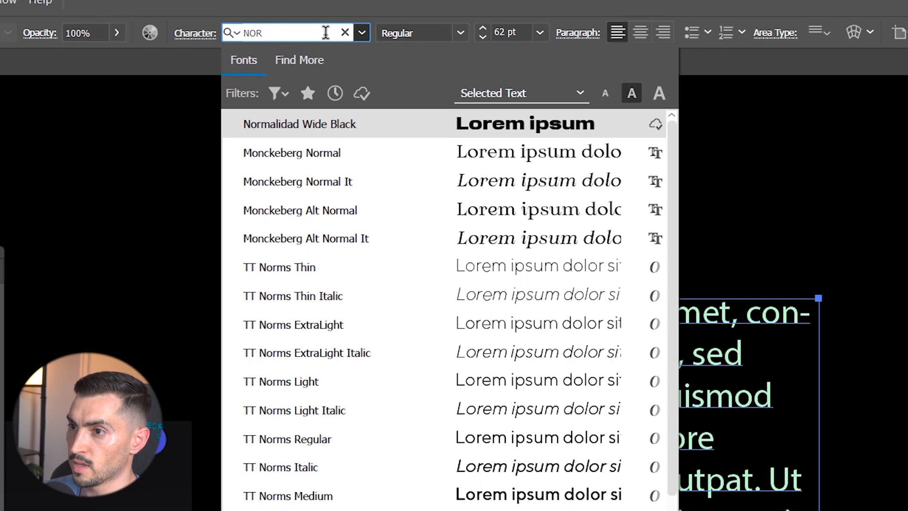
pyautogui.click(299, 123)
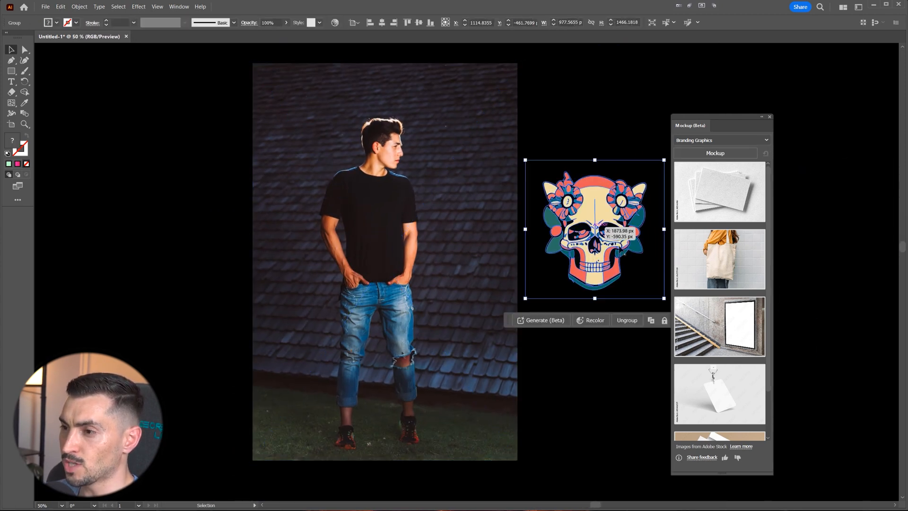
# - Drag the skull logo onto the man's black T-shirt and centre it on the chest
pyautogui.moveTo(594, 228); pyautogui.dragTo(481, 226)
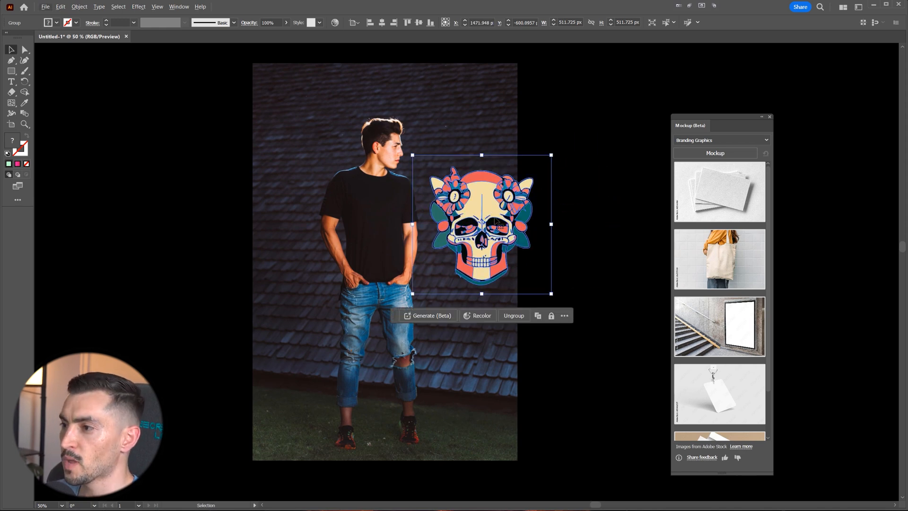
pyautogui.moveTo(475, 226); pyautogui.dragTo(394, 197)
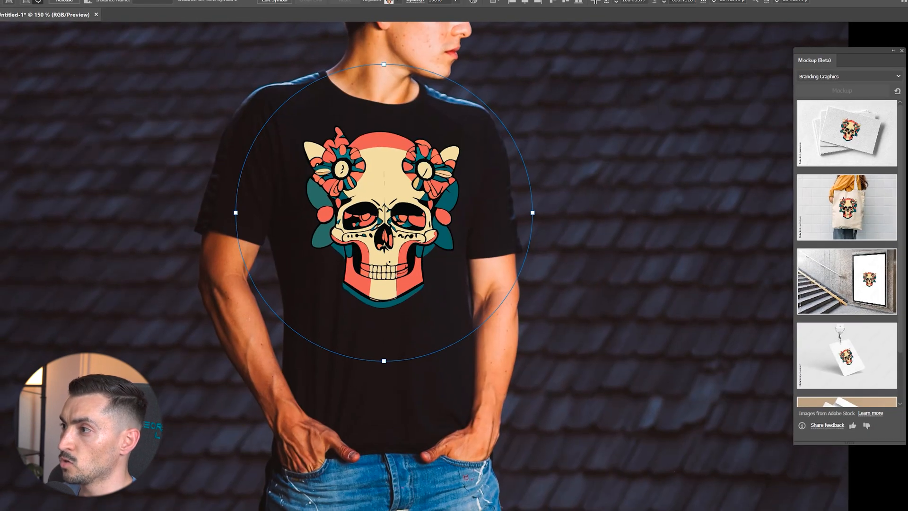
# - Try Screen and Color Burn blends on the skull, then settle on Soft Light
pyautogui.click(520, 123)
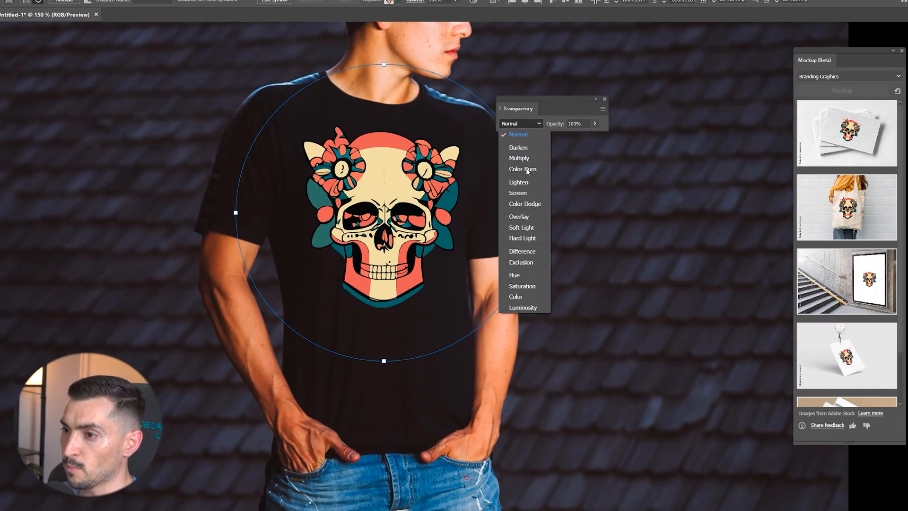
pyautogui.click(519, 193)
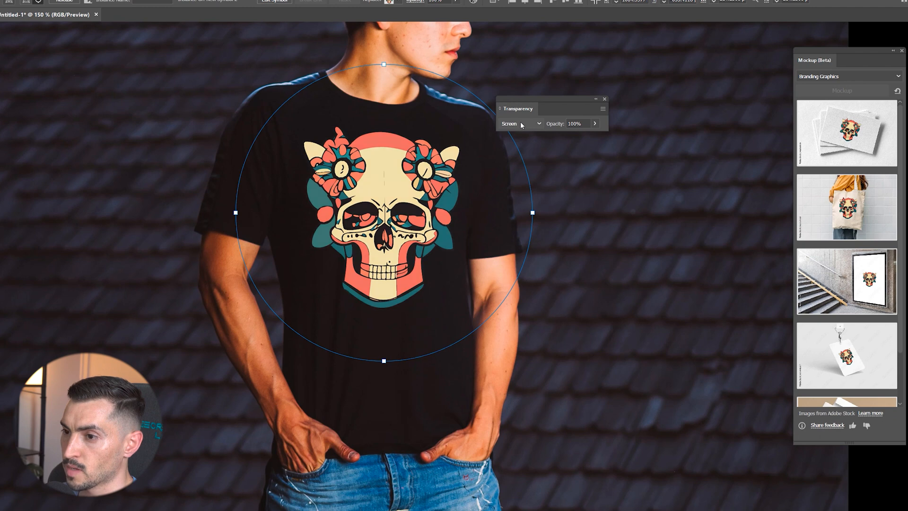
pyautogui.click(521, 123)
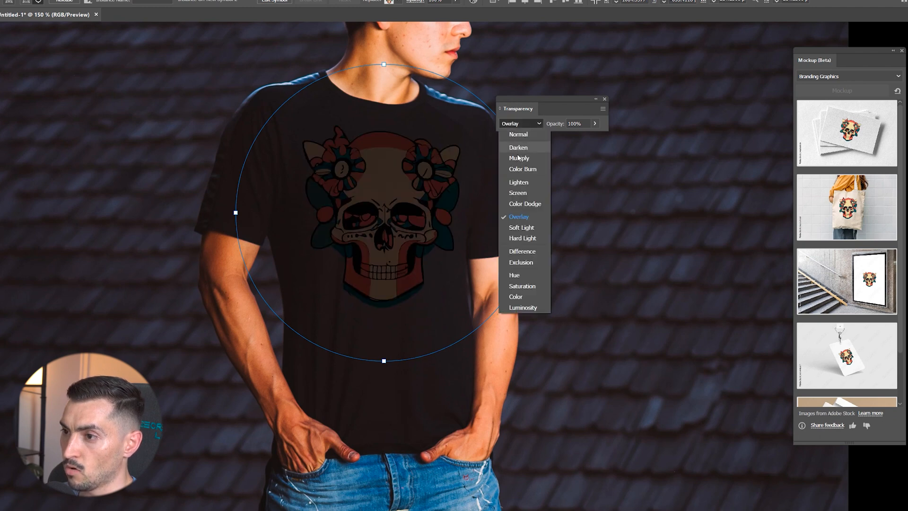
pyautogui.click(522, 168)
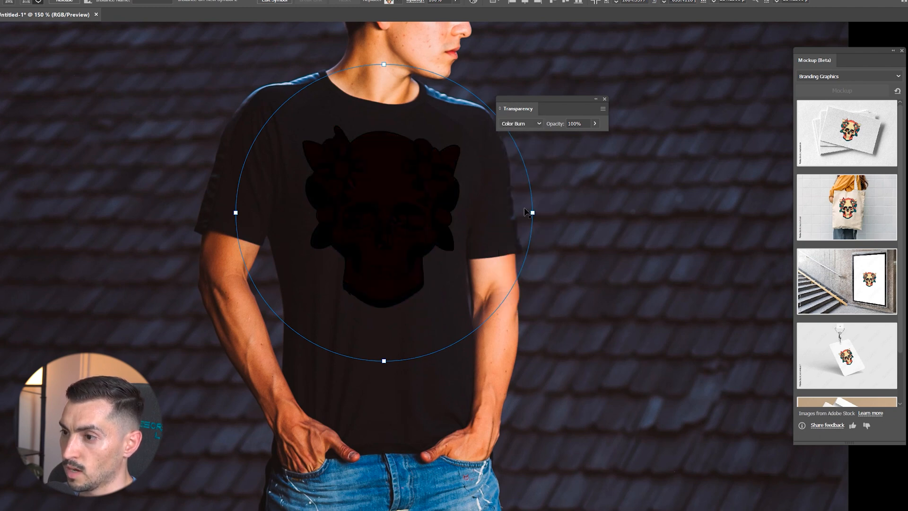
pyautogui.click(521, 123)
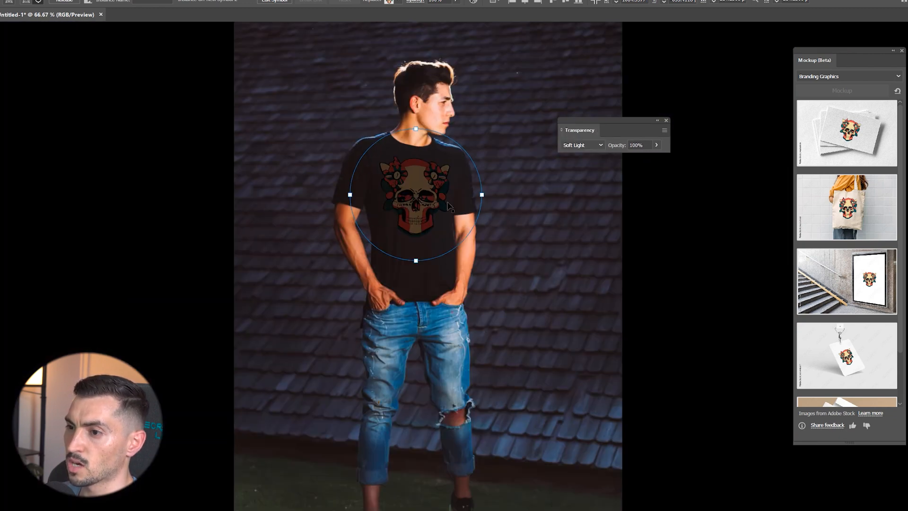
pyautogui.click(582, 145)
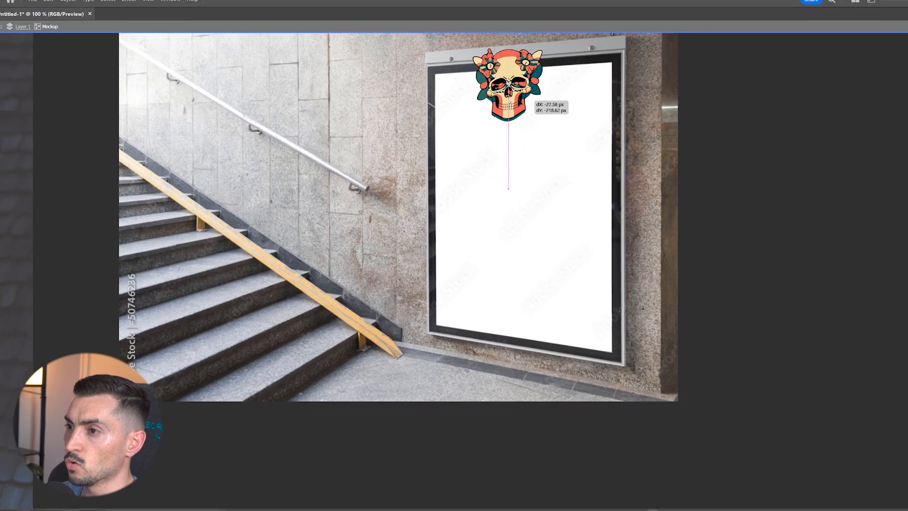
# - Drag the skull artwork onto the blank white poster in the stairwell mockup
pyautogui.moveTo(509, 89); pyautogui.dragTo(521, 202)
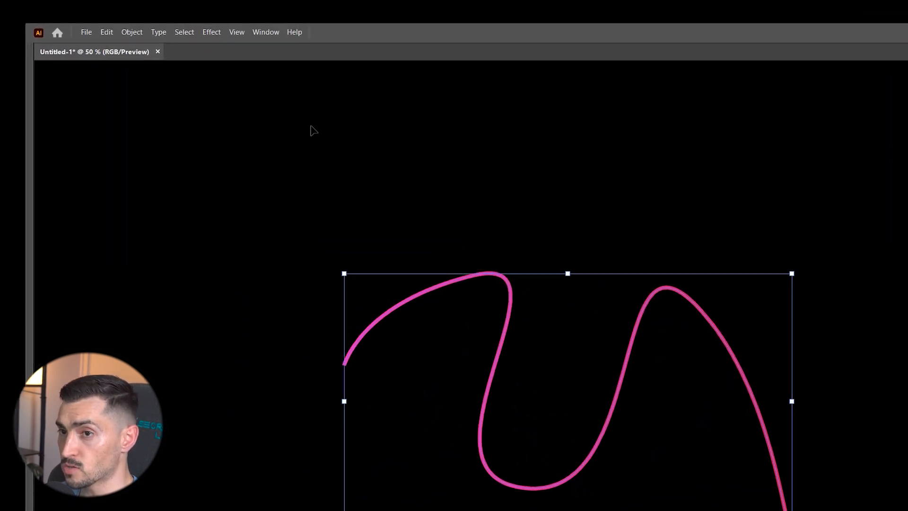
# - Apply Object > Path > Smooth to the pink path, raising smoothing to 74% then 100%
pyautogui.click(131, 32)
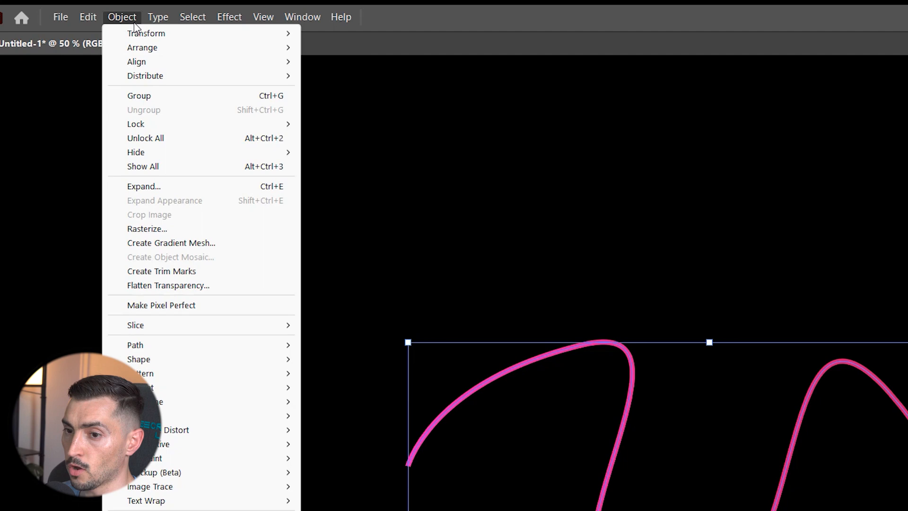
pyautogui.moveTo(136, 346)
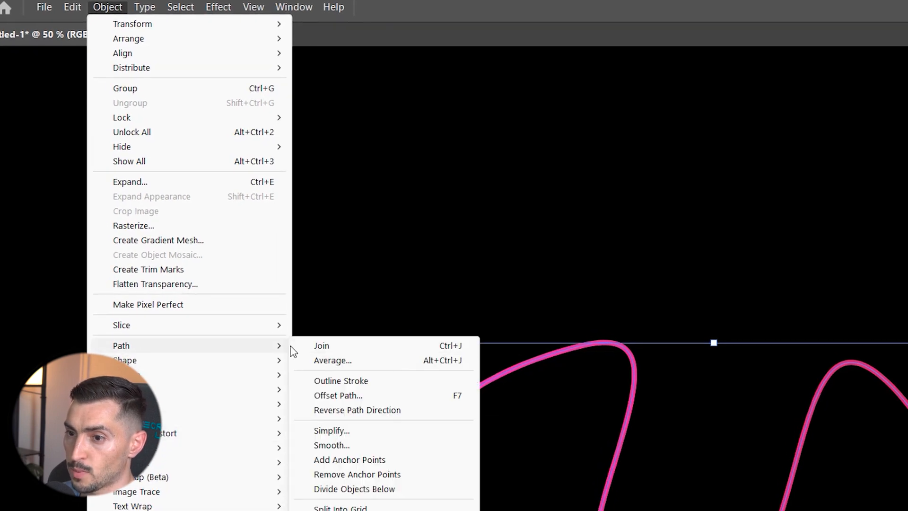
pyautogui.click(331, 430)
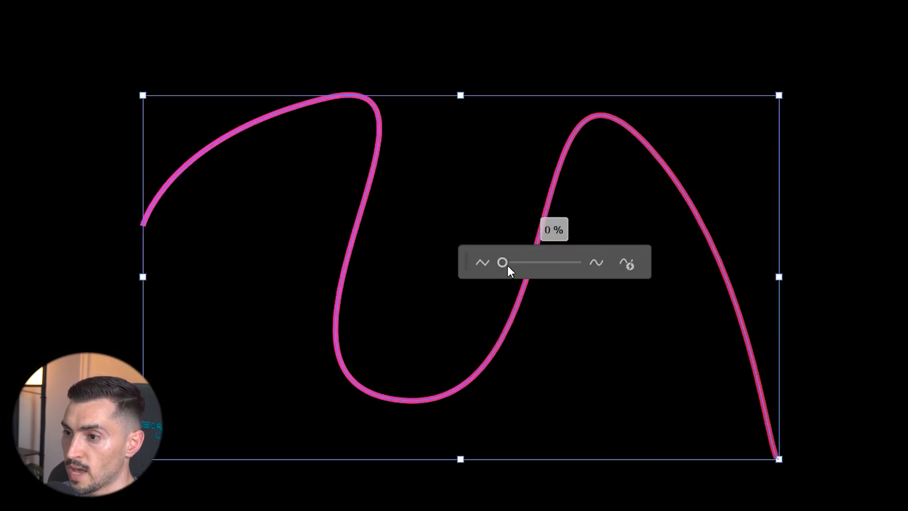
pyautogui.moveTo(502, 262); pyautogui.dragTo(564, 262)
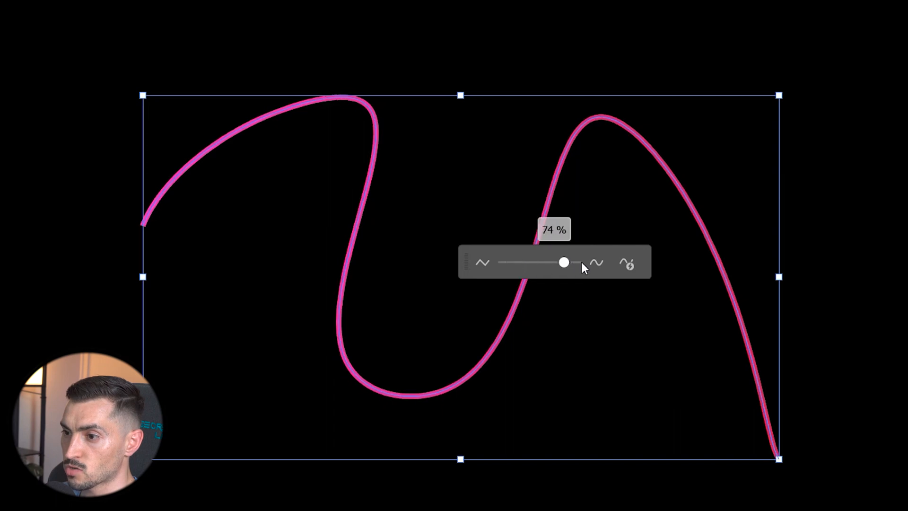
pyautogui.moveTo(564, 262); pyautogui.dragTo(407, 436)
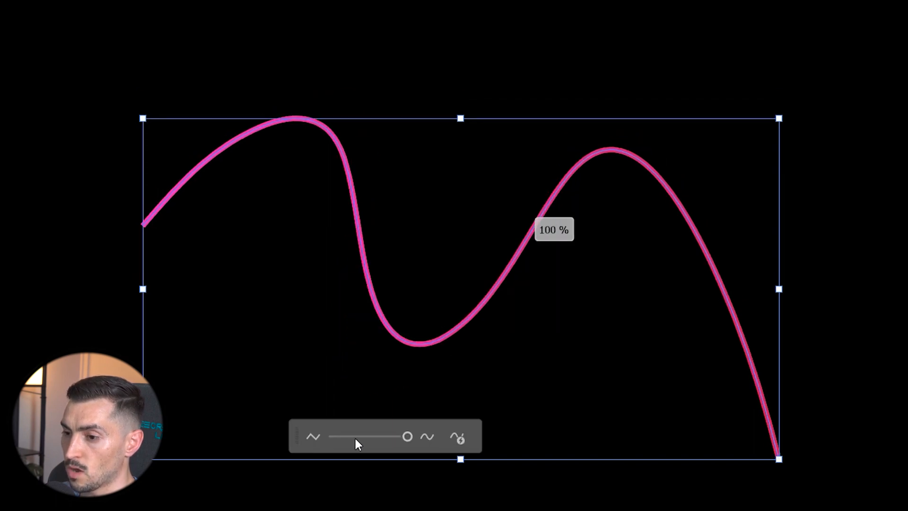
# - Test lower smoothing near zero and about half, then settle around 91%
pyautogui.moveTo(407, 436); pyautogui.dragTo(369, 436)
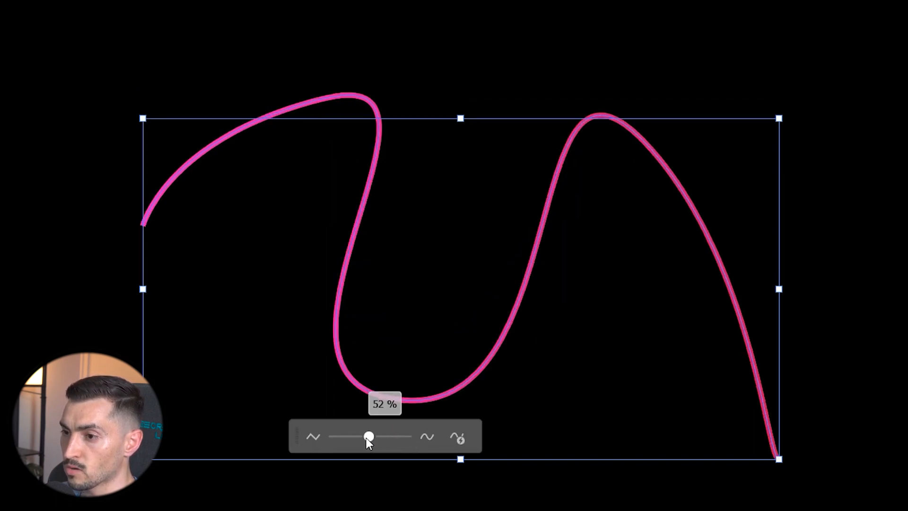
pyautogui.moveTo(369, 436); pyautogui.dragTo(337, 436)
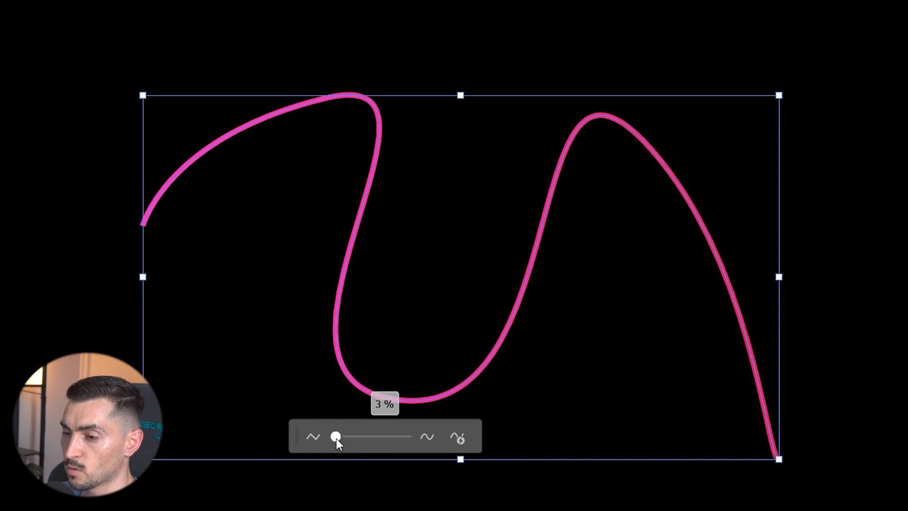
pyautogui.moveTo(337, 436); pyautogui.dragTo(392, 436)
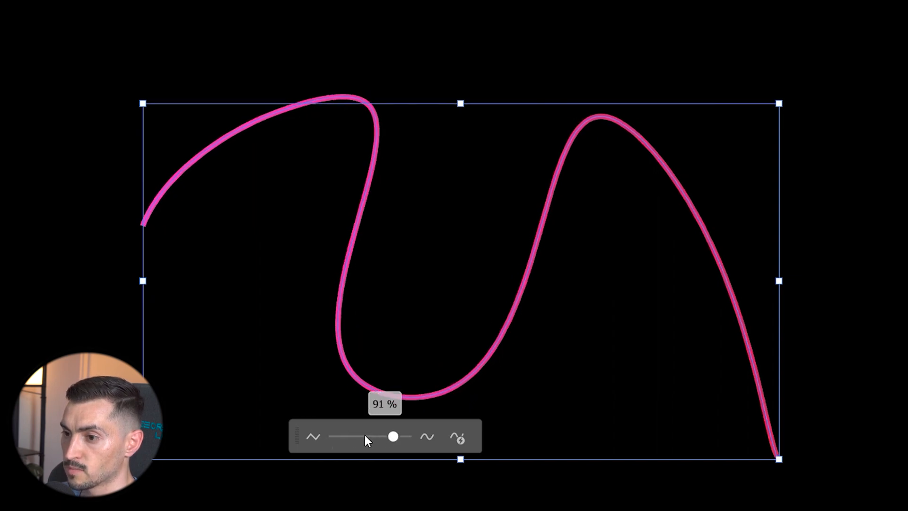
pyautogui.moveTo(393, 436); pyautogui.dragTo(406, 436)
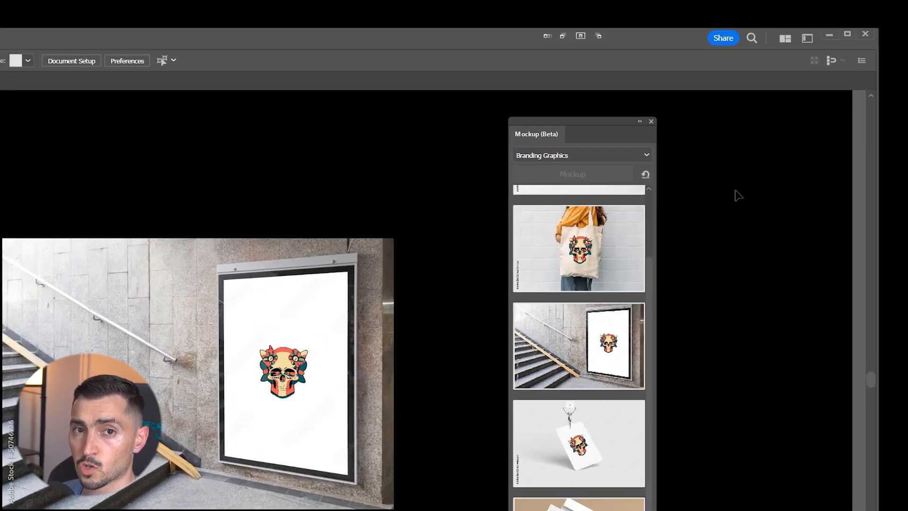
# - Share for review via a link, saving first as an Adobe Illustrator (*.AI) file
pyautogui.click(723, 38)
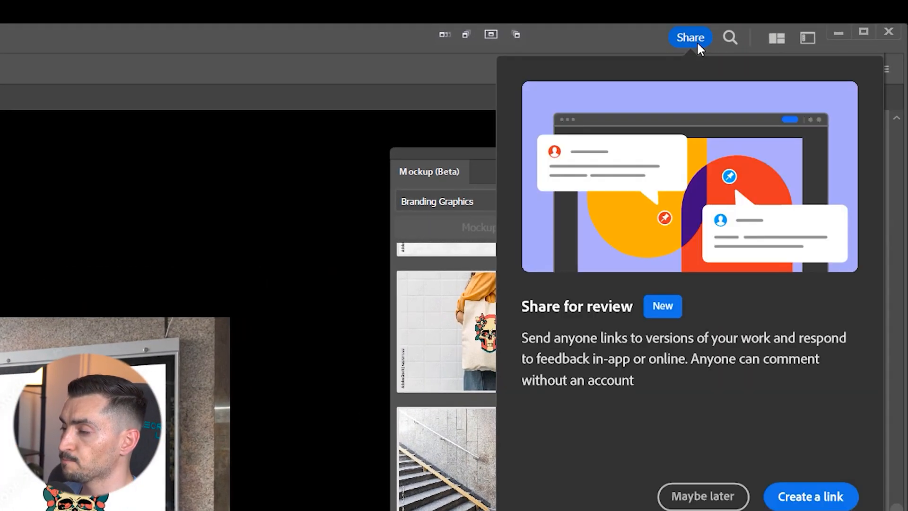
pyautogui.click(809, 509)
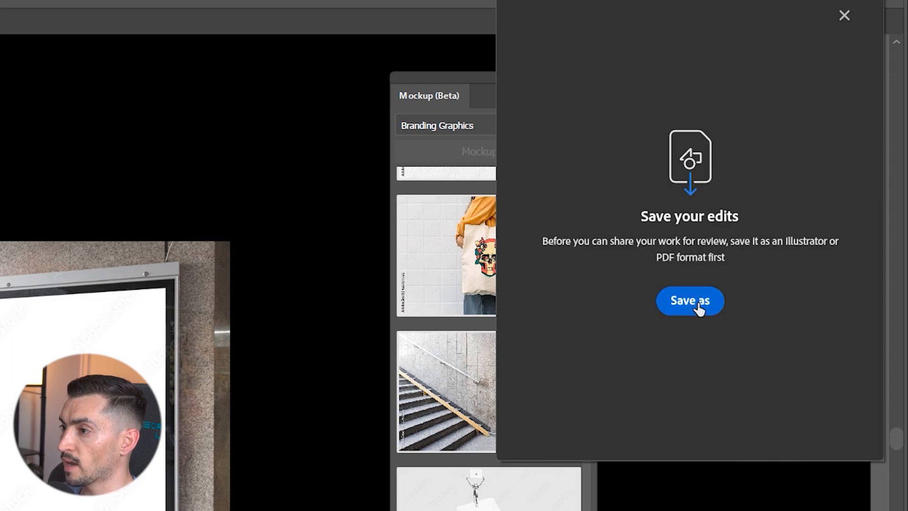
pyautogui.click(691, 301)
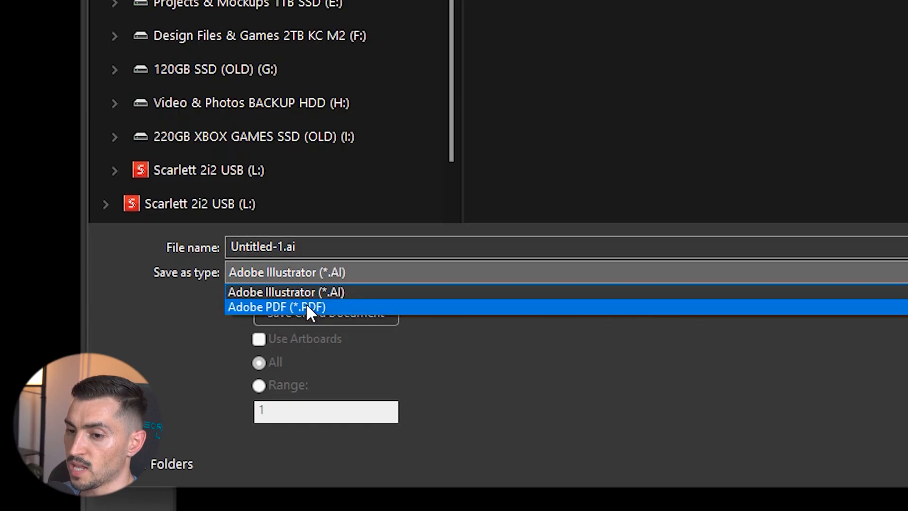
pyautogui.click(275, 291)
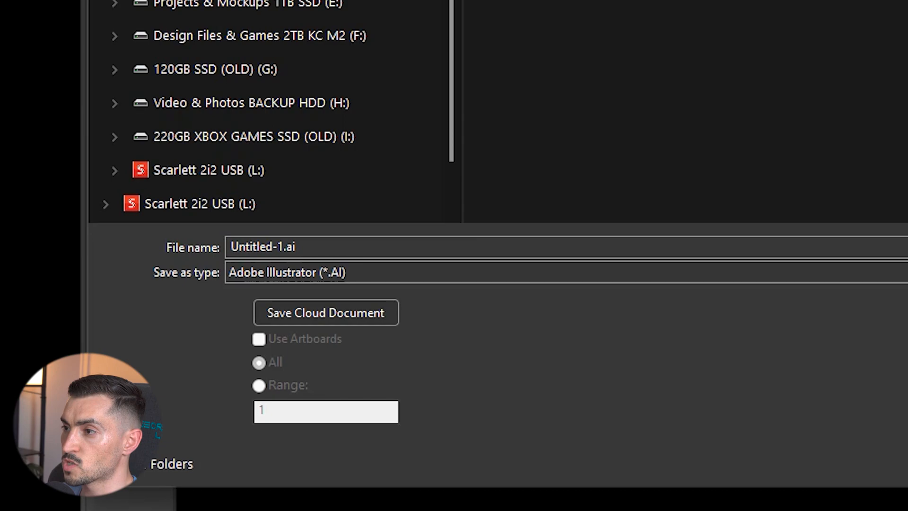